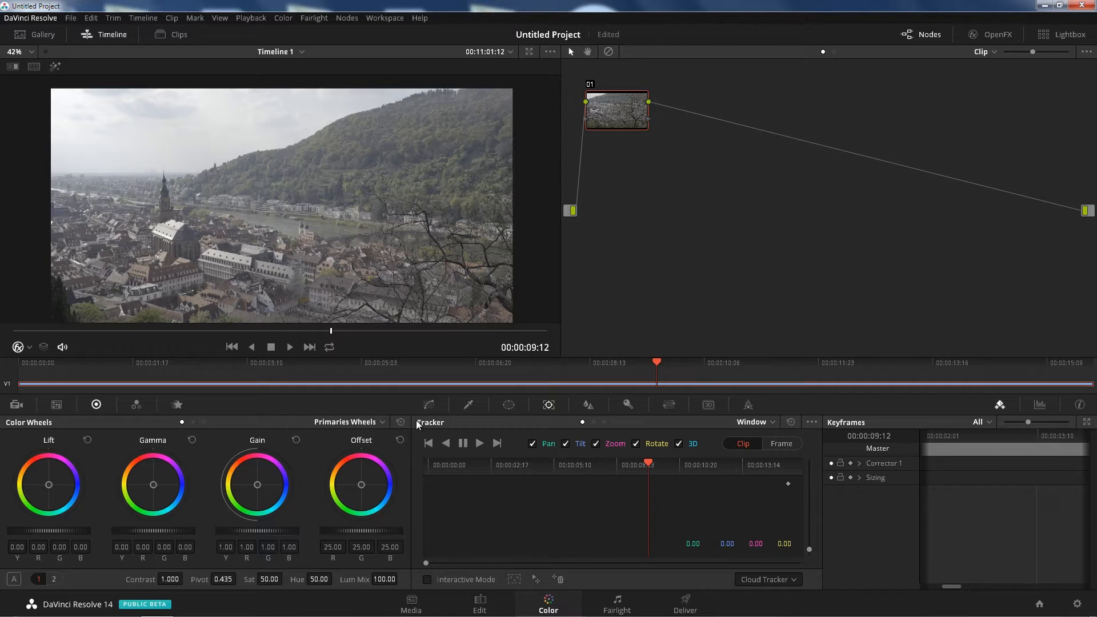
mouse_move(287, 280)
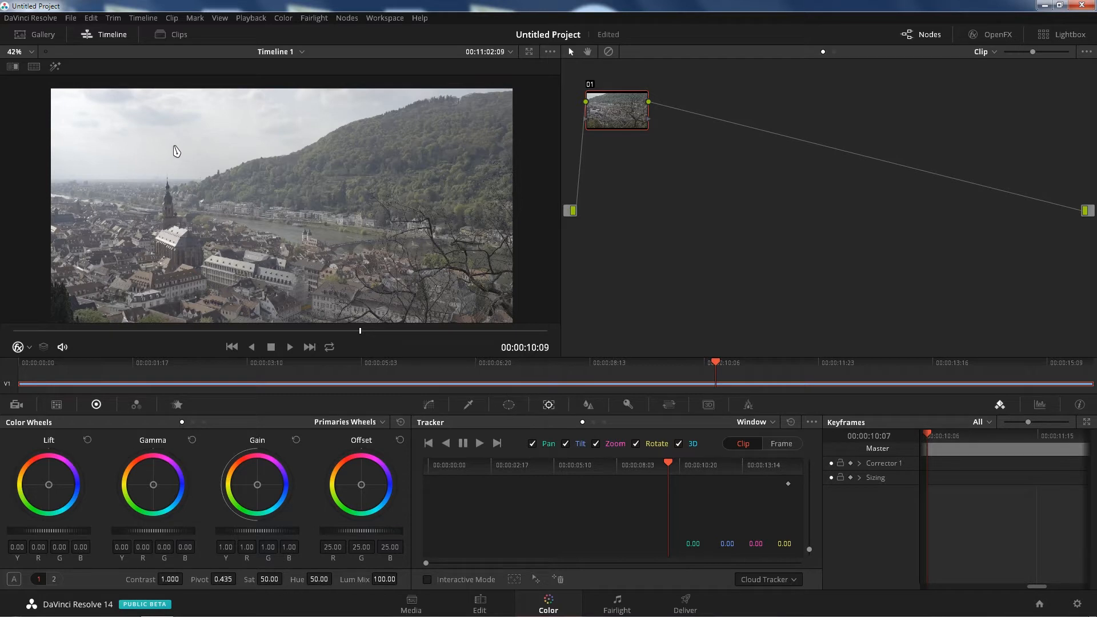
mouse_move(175, 148)
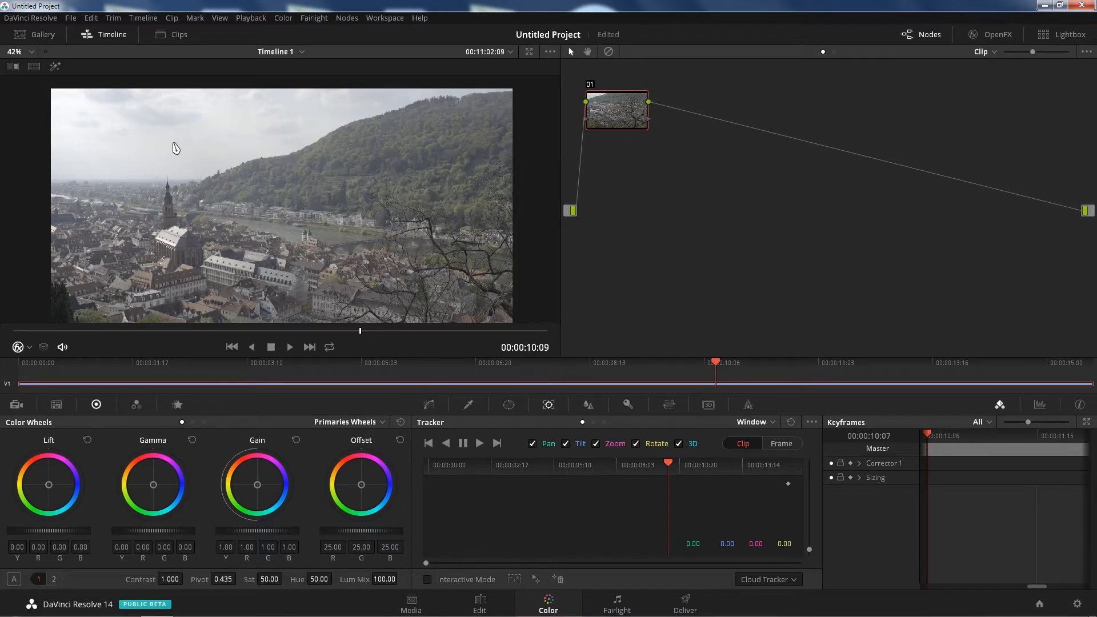
mouse_move(178, 150)
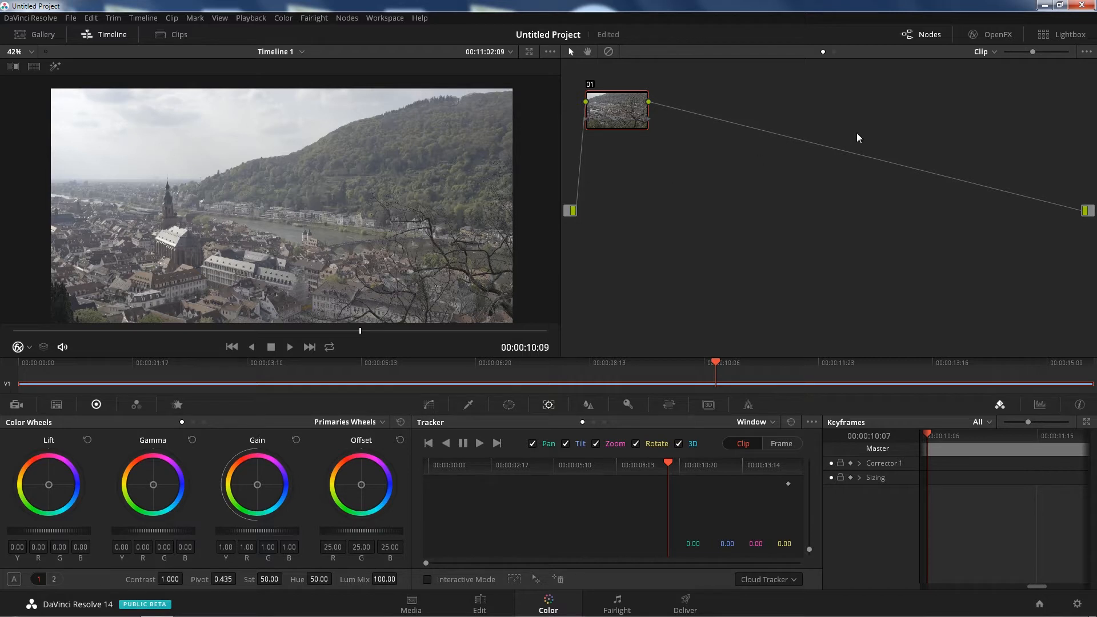
Apply the ResolveFX Light Lens Flare effect to node 01 from the OpenFX library
left_click(996, 34)
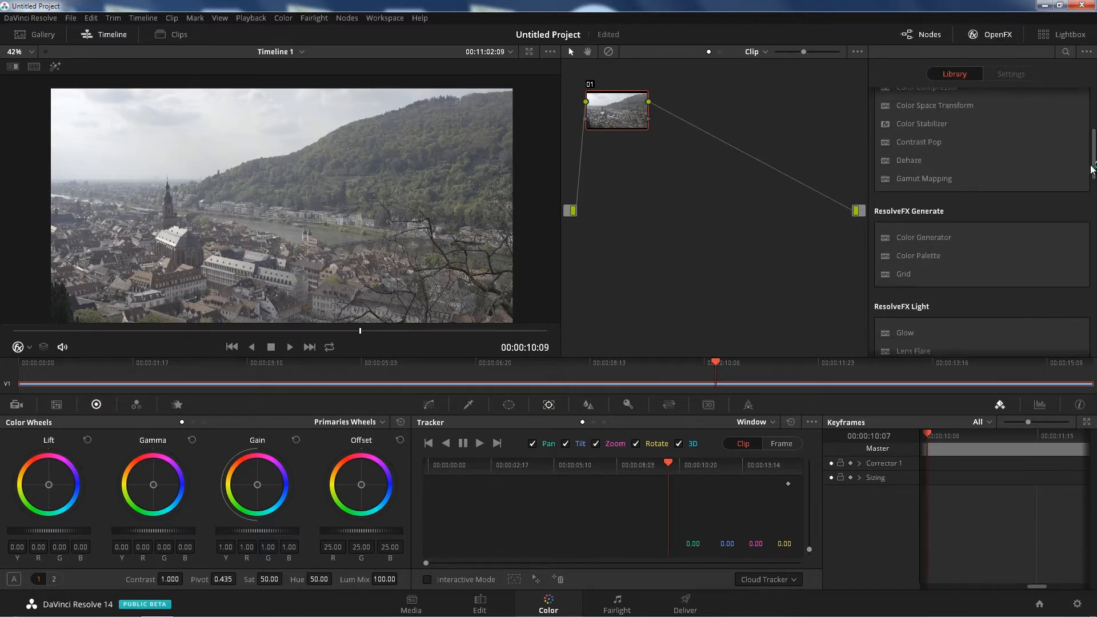
scroll("down", 3)
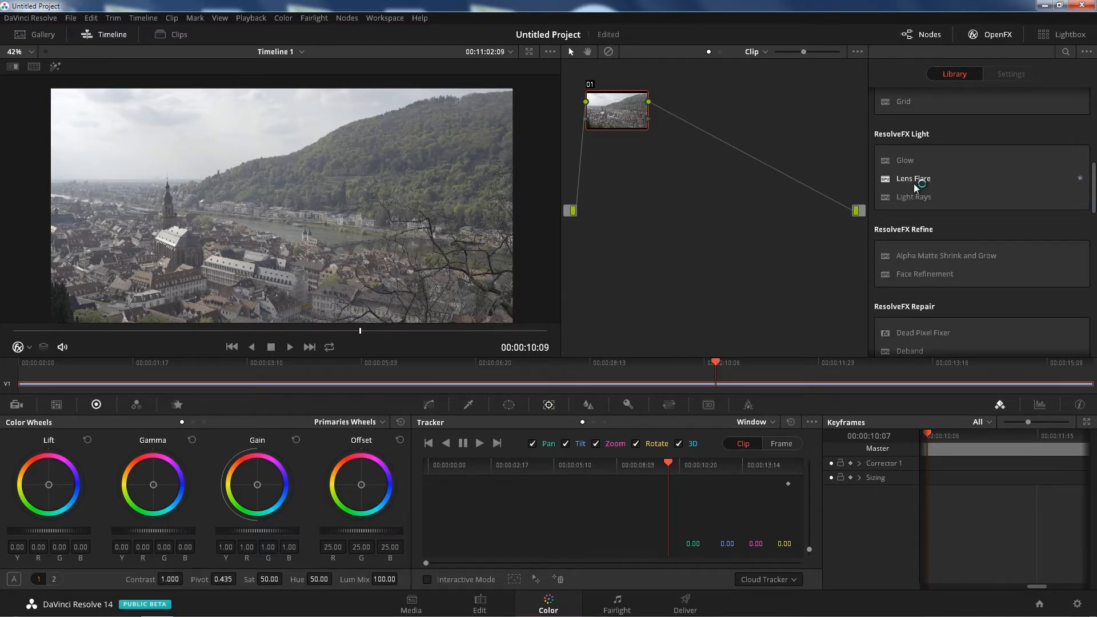
double_click(913, 179)
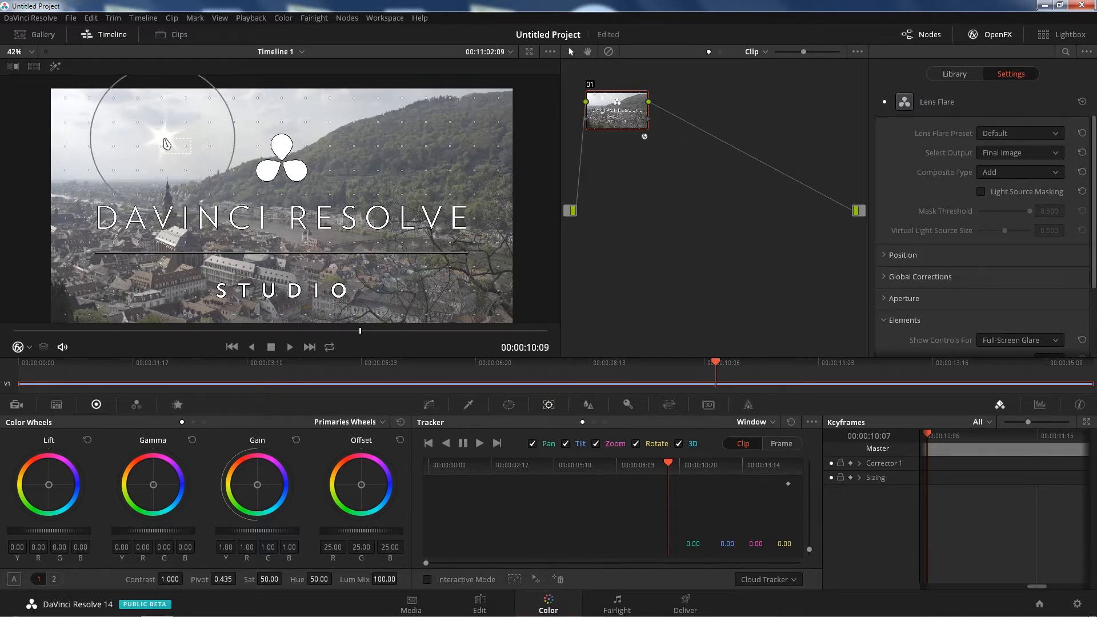
Change the Lens Flare preset in OpenFX Settings to Late Afternoon
left_click(1019, 133)
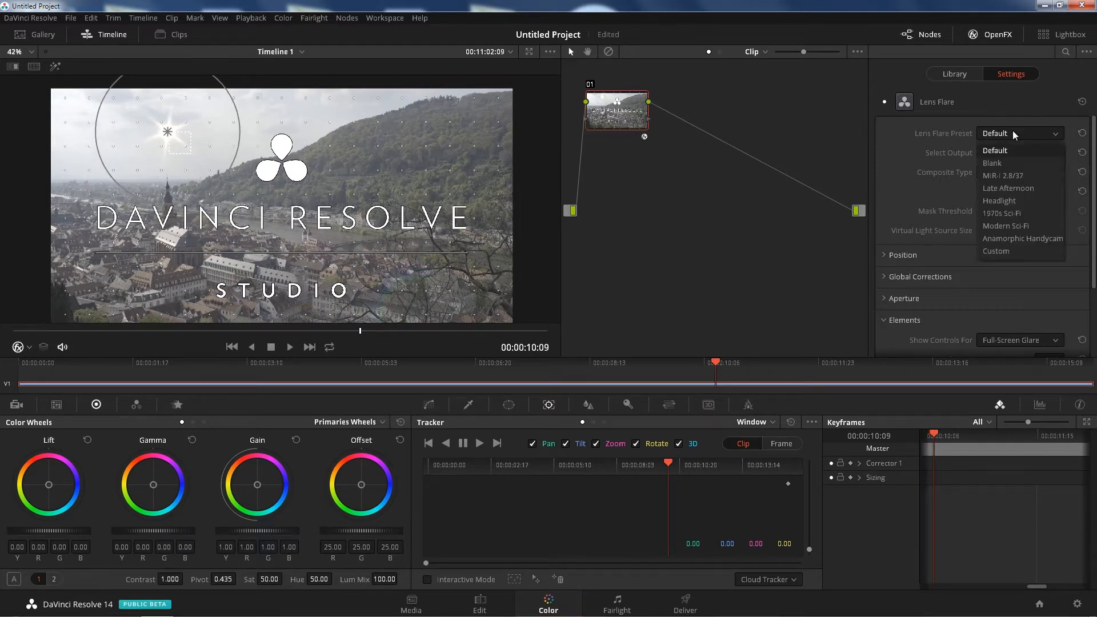
left_click(1003, 175)
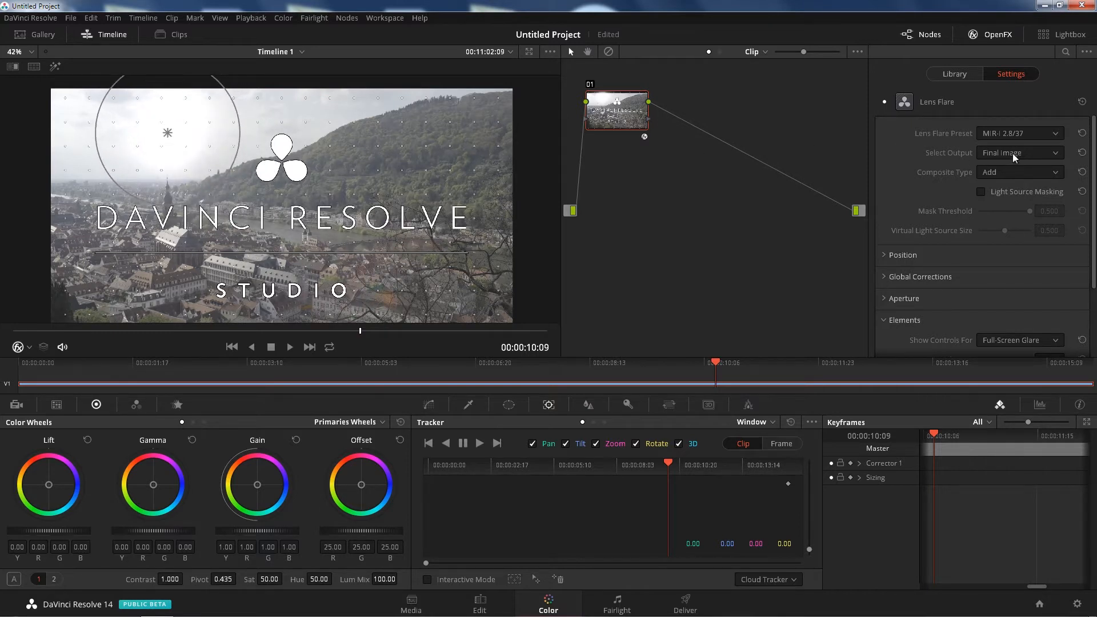
left_click(1019, 133)
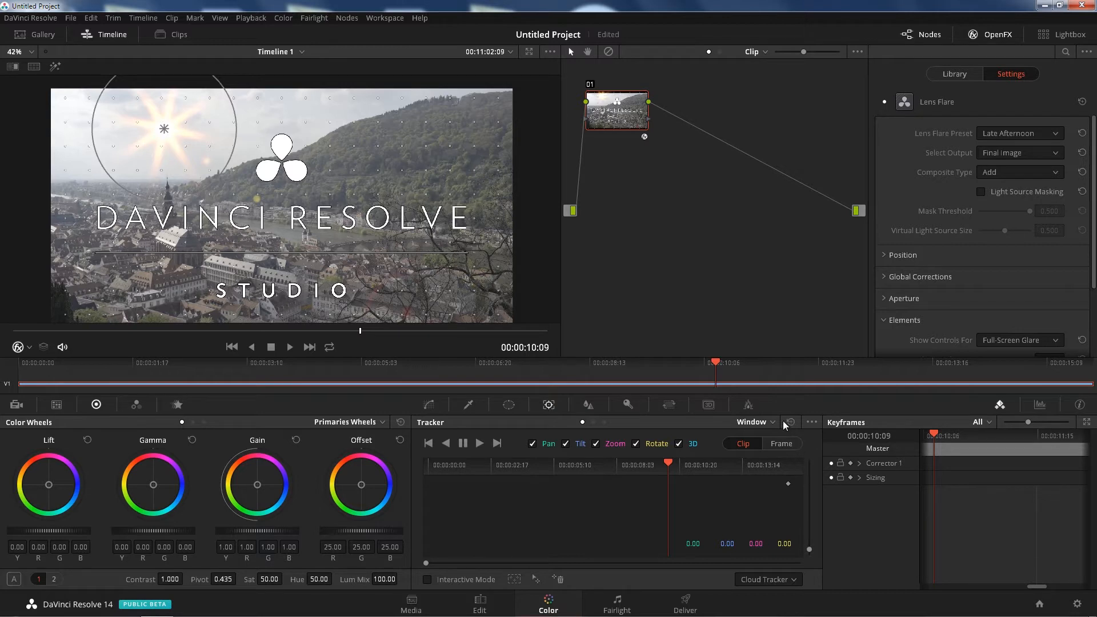
Switch the Tracker palette to FX mode and place the tracking point on the riverside tower
left_click(755, 421)
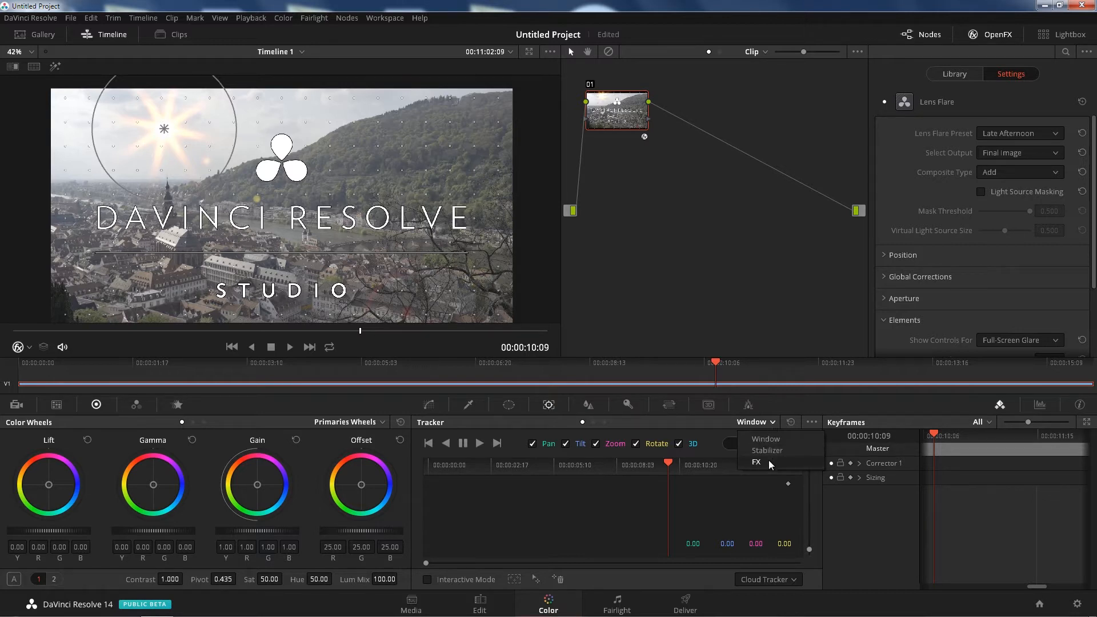
left_click(757, 462)
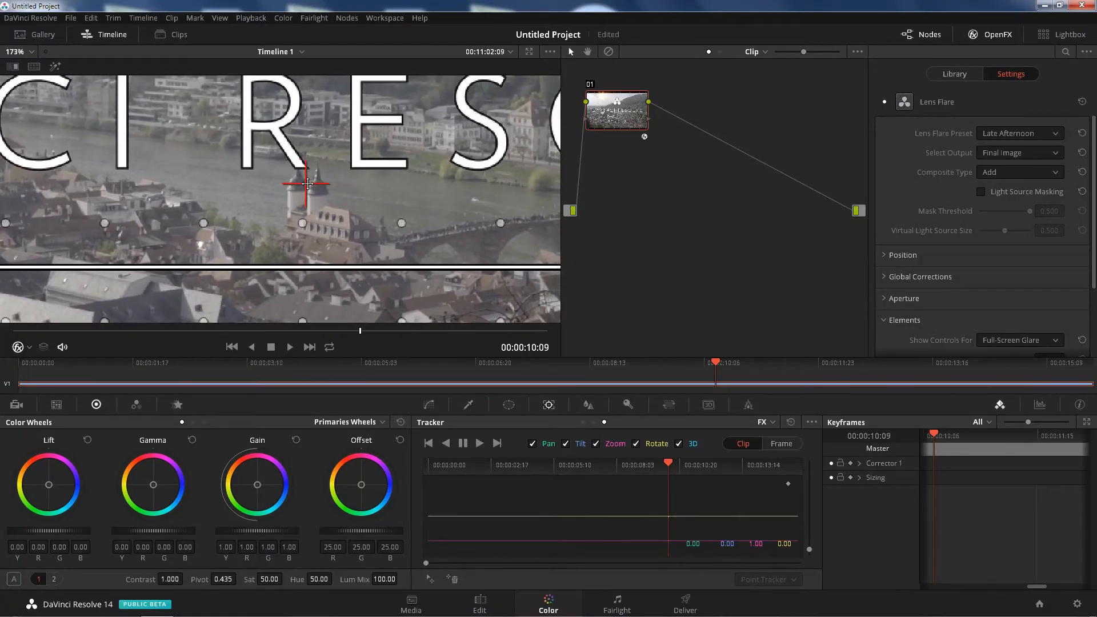
left_click_drag(302, 184, 317, 187)
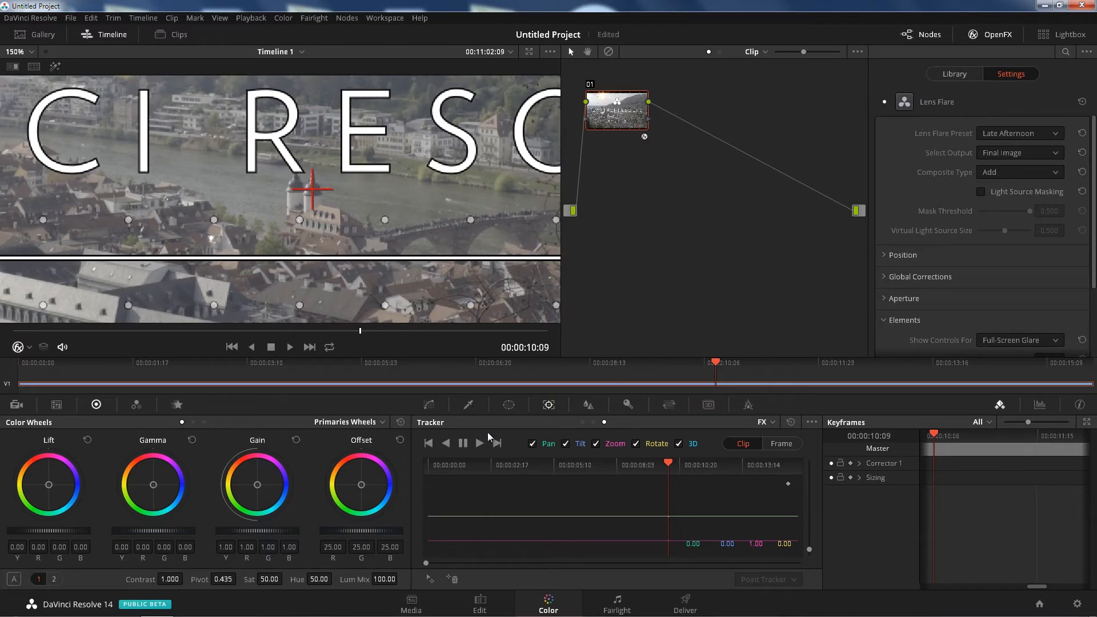
mouse_move(446, 443)
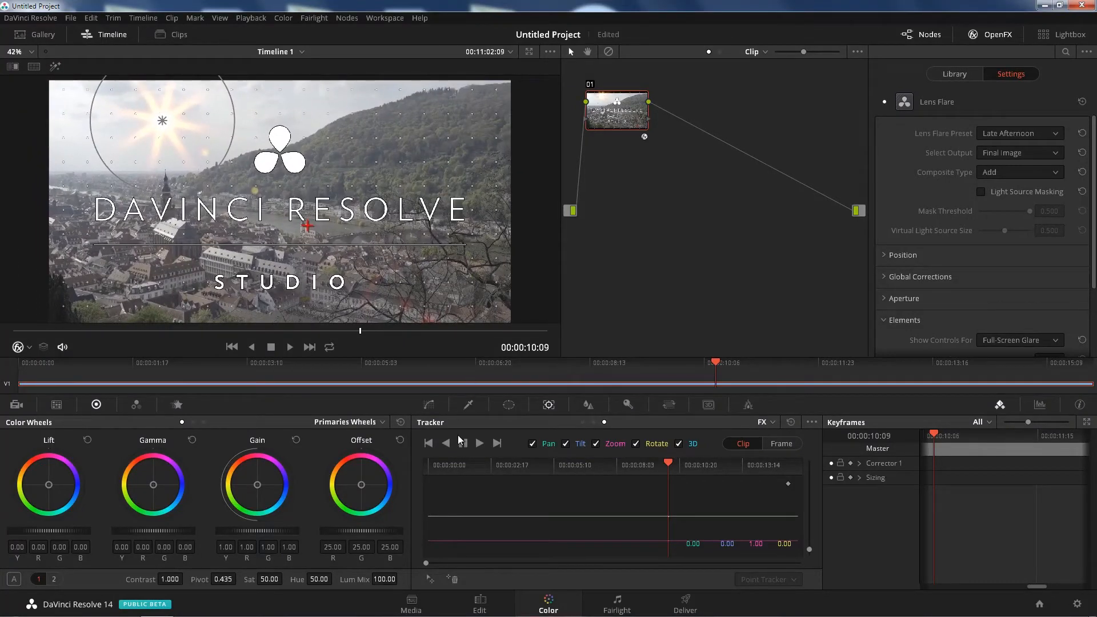
Track the tower point in reverse, then forward to the clip's end
left_click(446, 443)
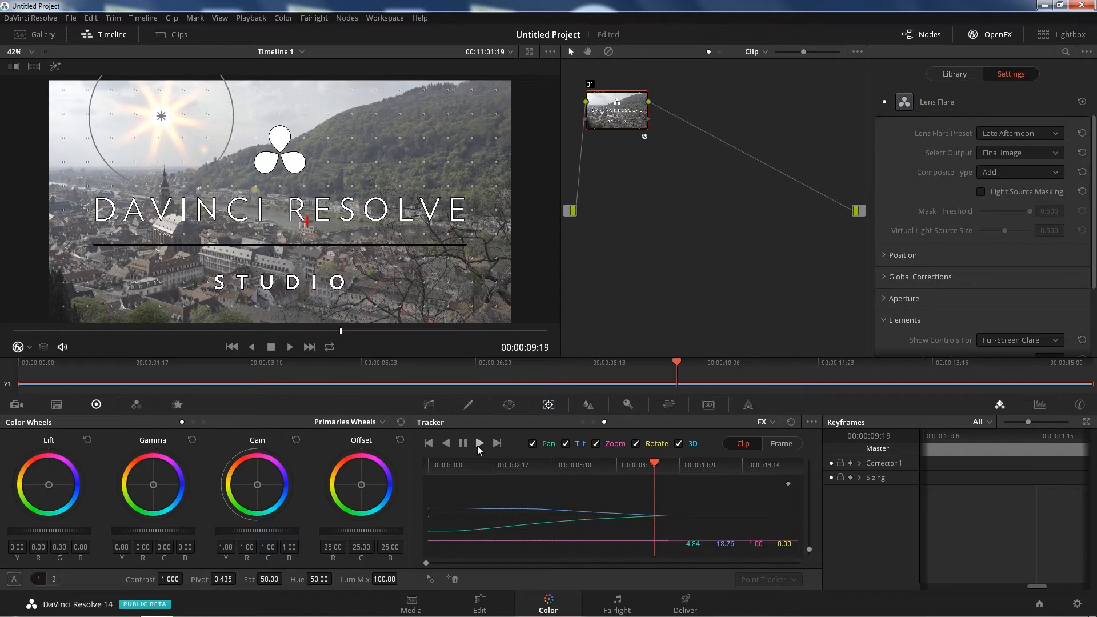
left_click(479, 443)
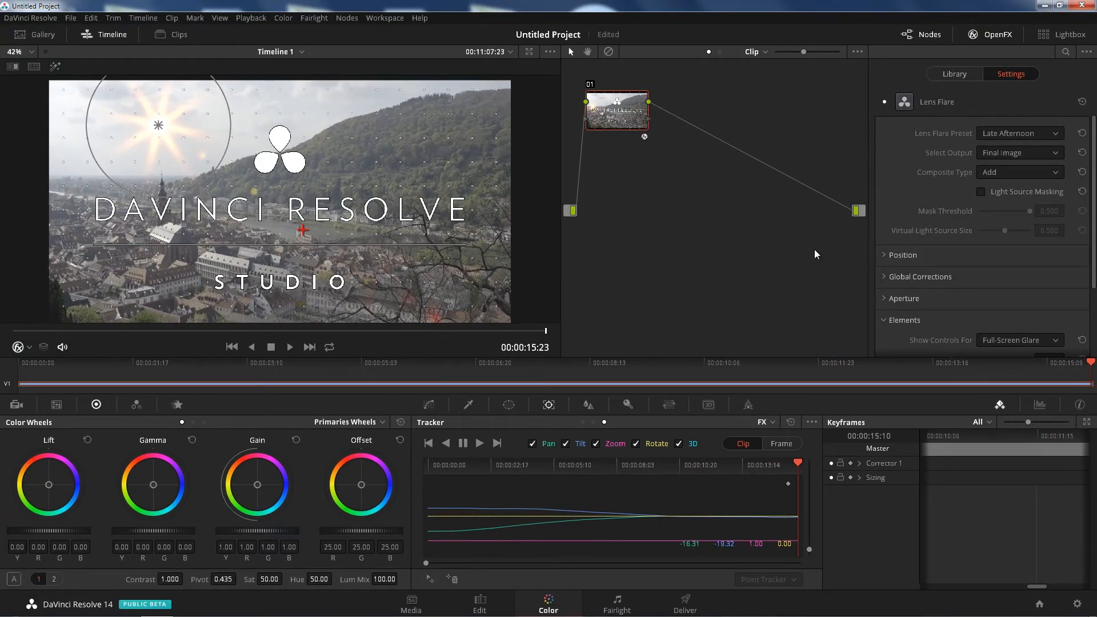
mouse_move(215, 162)
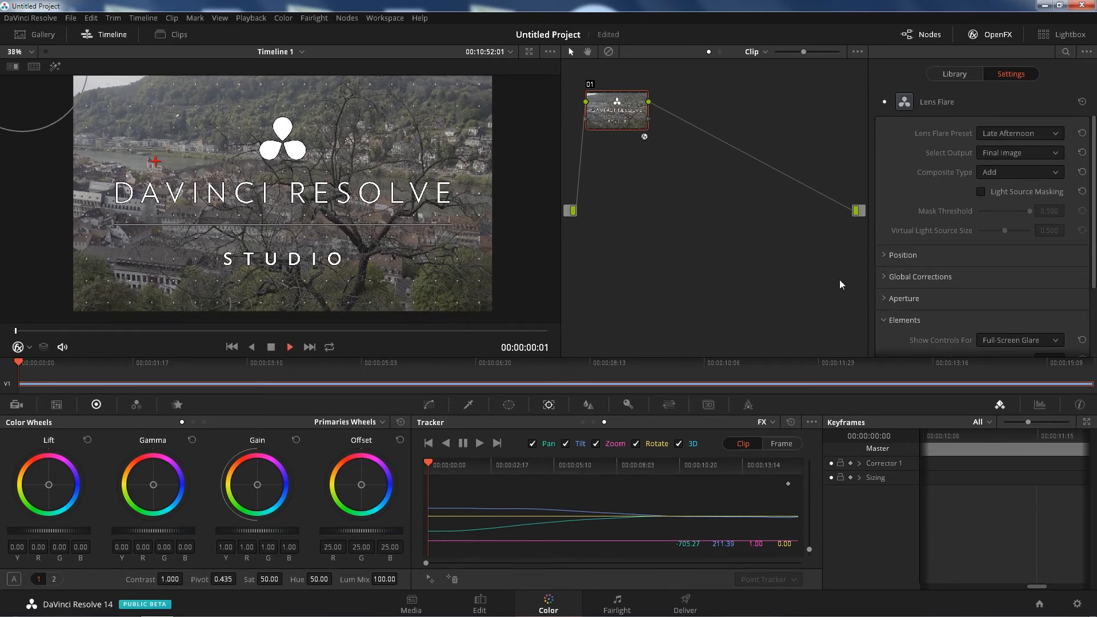
Play through the clip to confirm the flare follows the tower, then reopen the OpenFX library
left_click(289, 346)
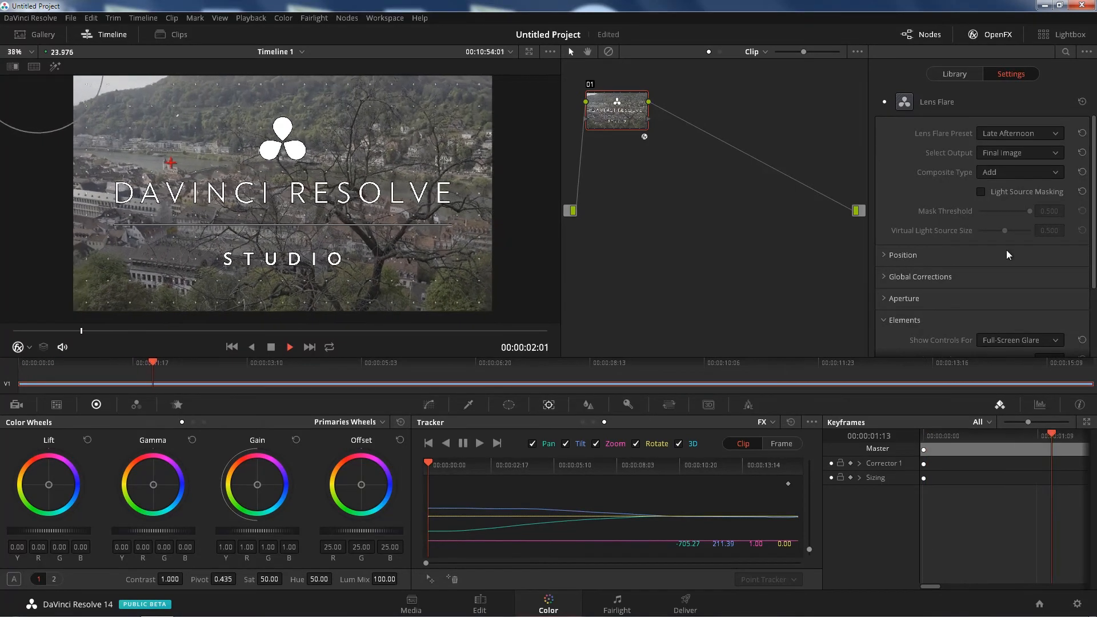
left_click(289, 347)
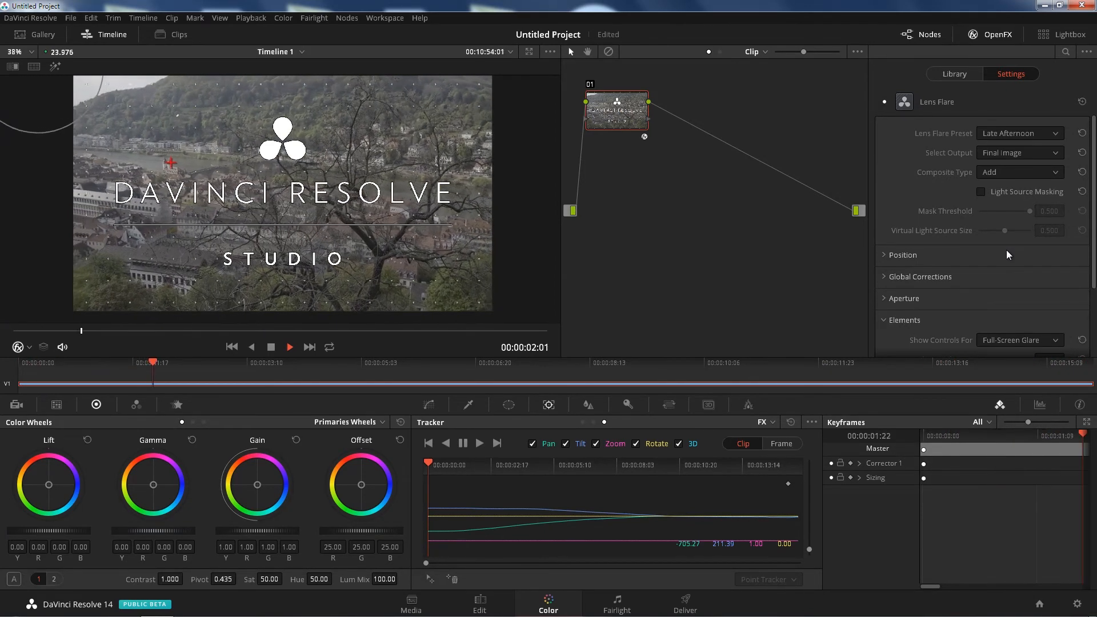
left_click(289, 346)
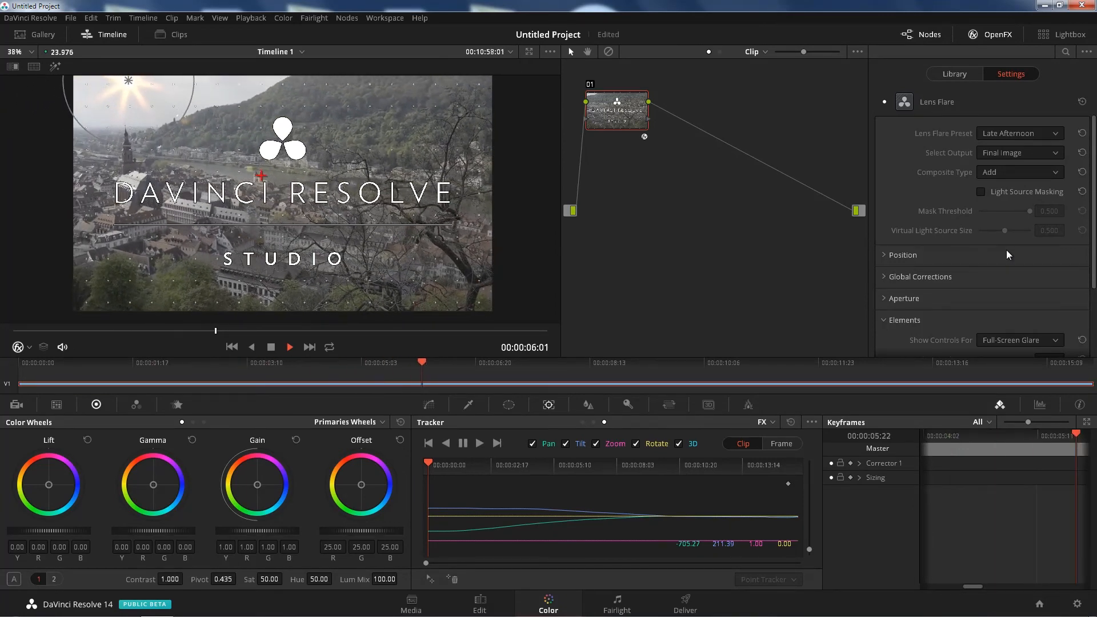
left_click(289, 346)
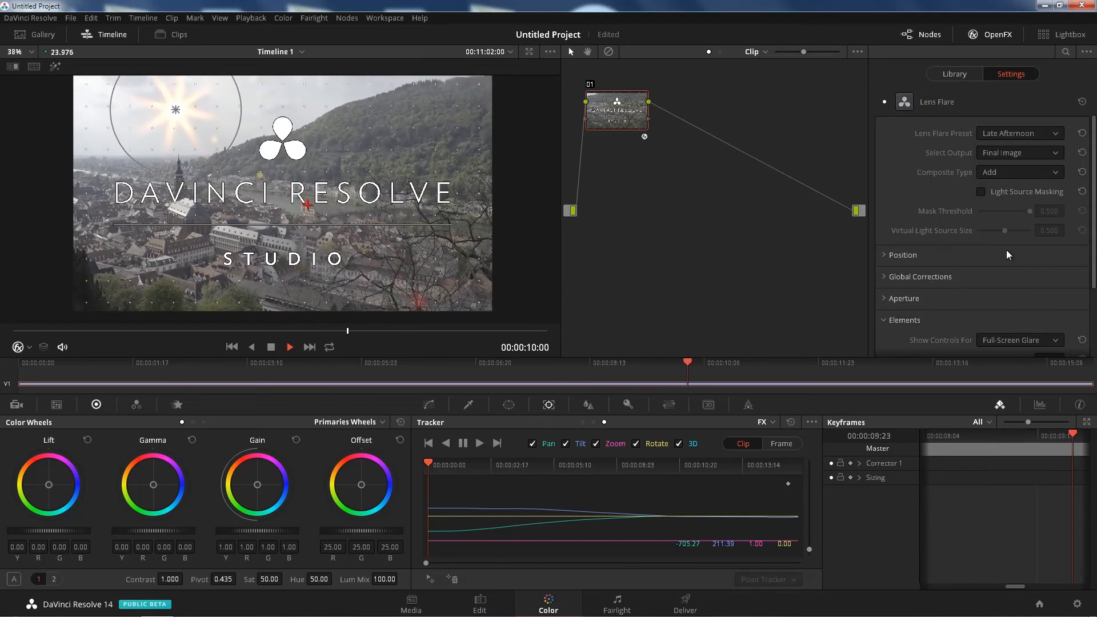
left_click(290, 346)
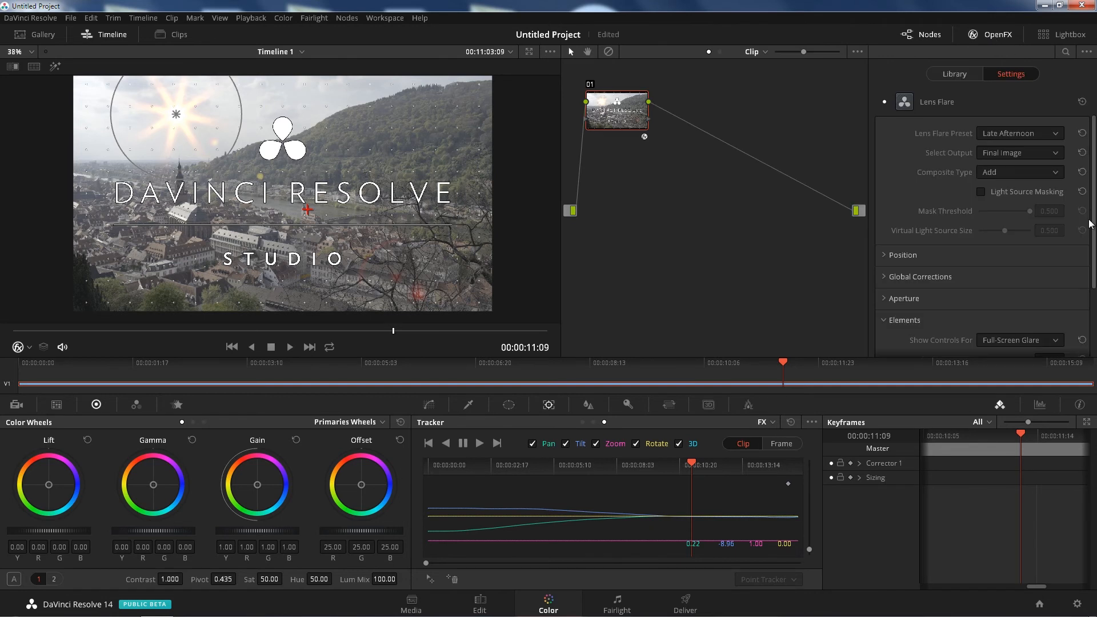
scroll("down", 3)
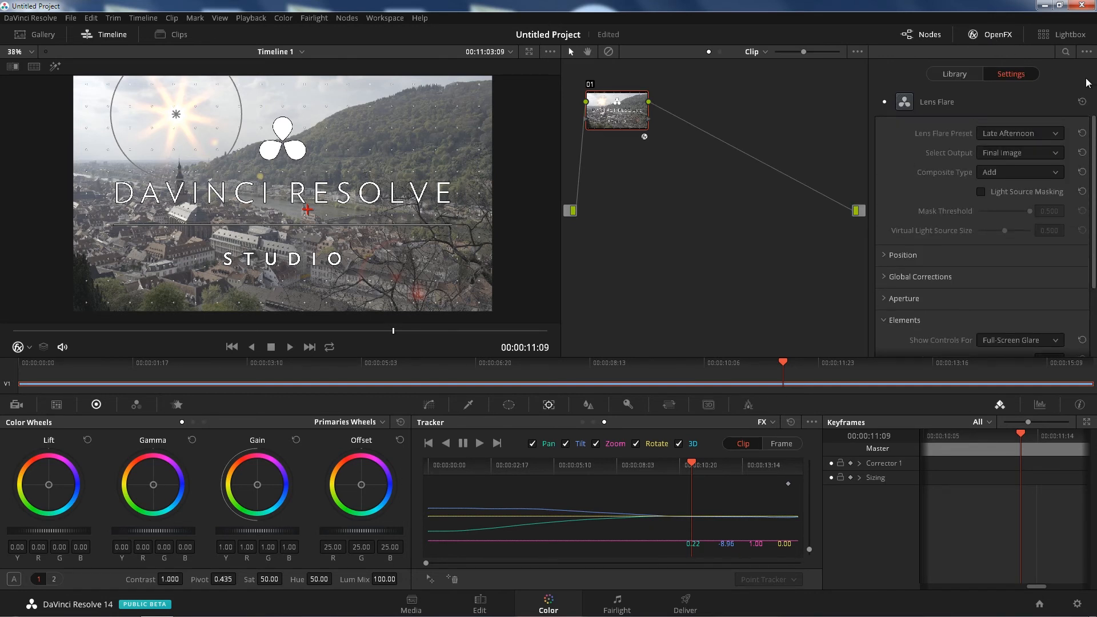
left_click(953, 74)
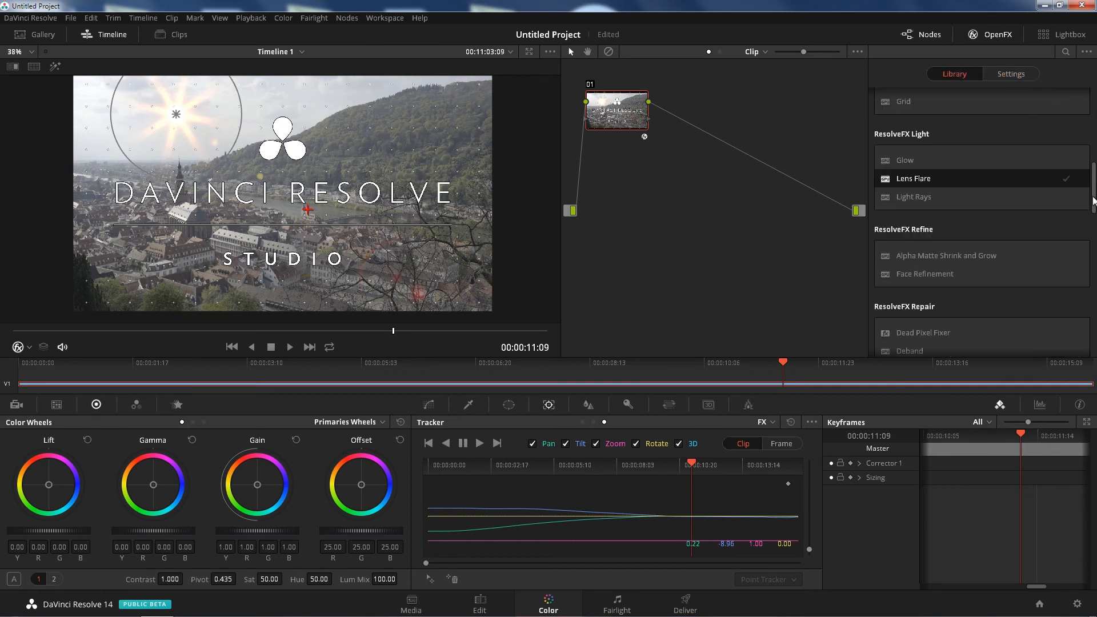